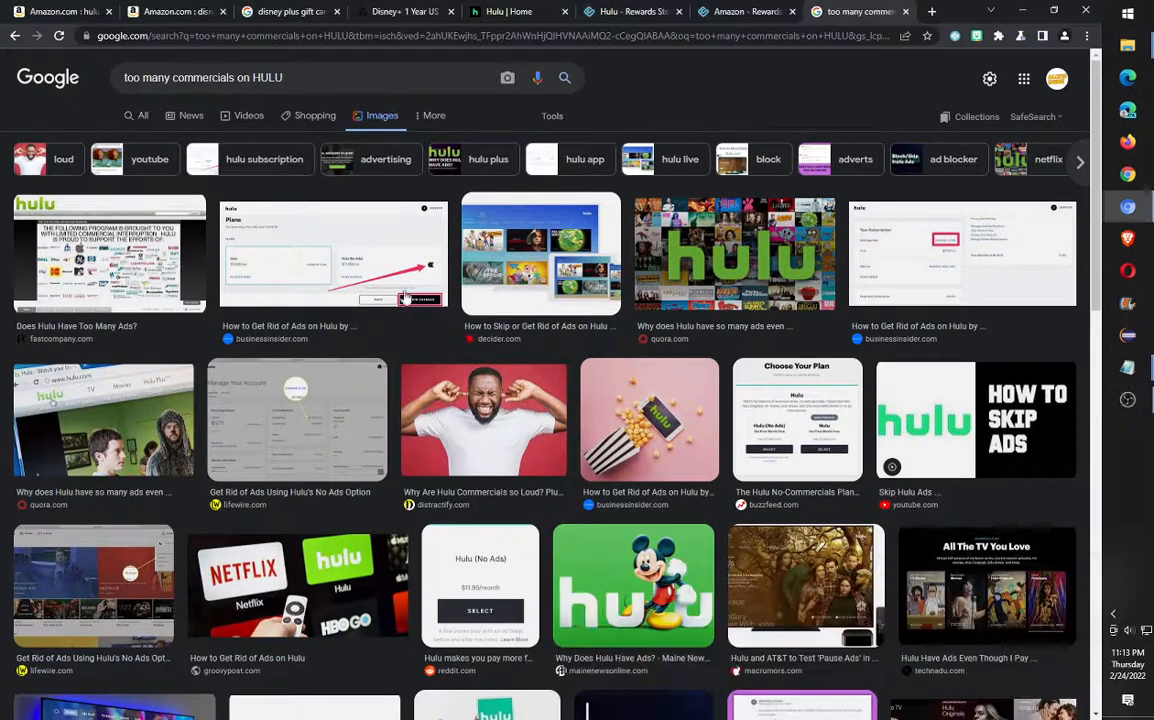
mouse_move(640, 548)
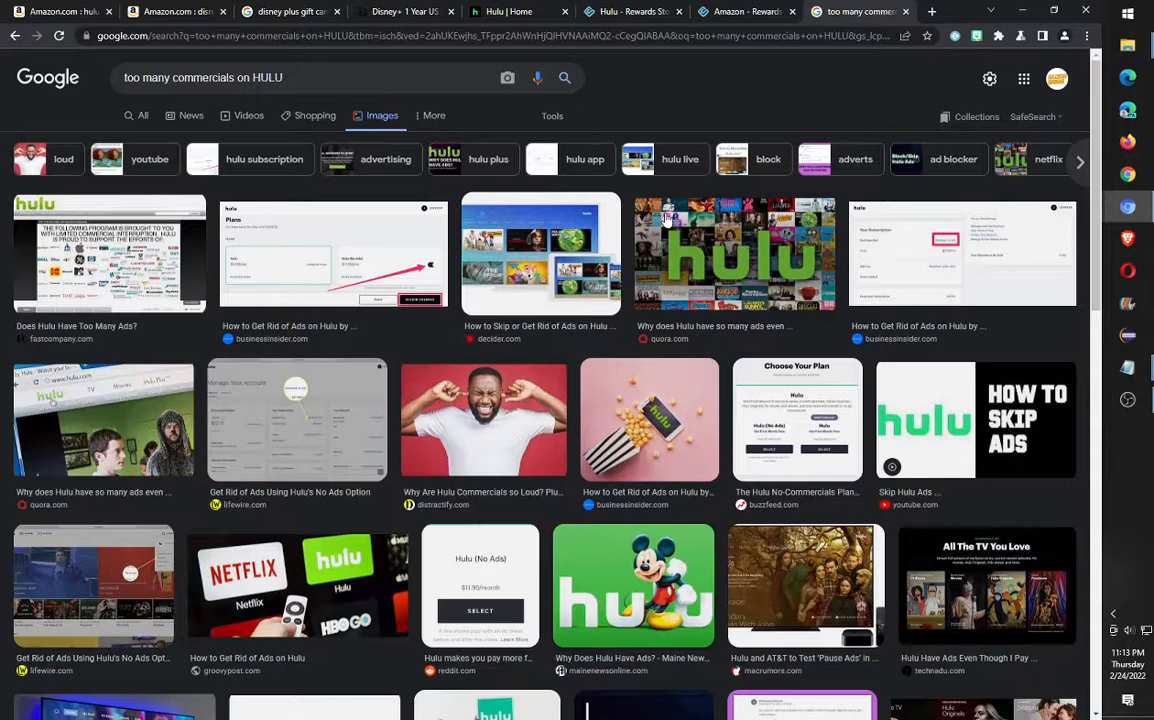
mouse_move(708, 114)
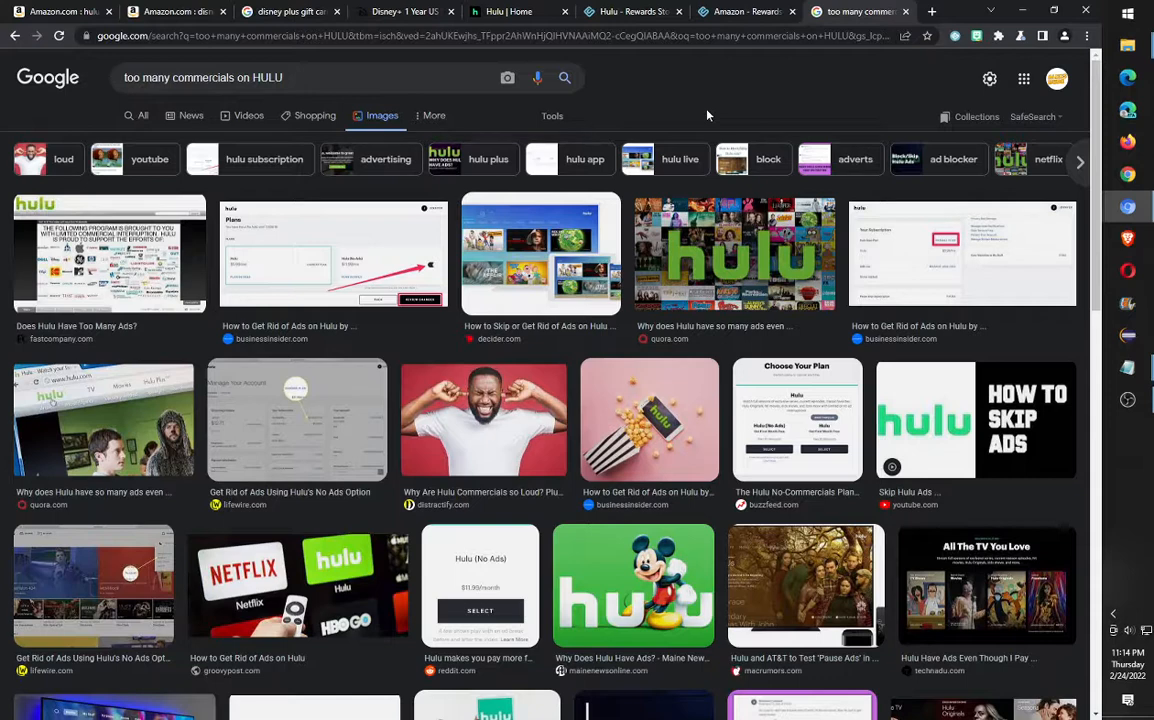
mouse_move(699, 103)
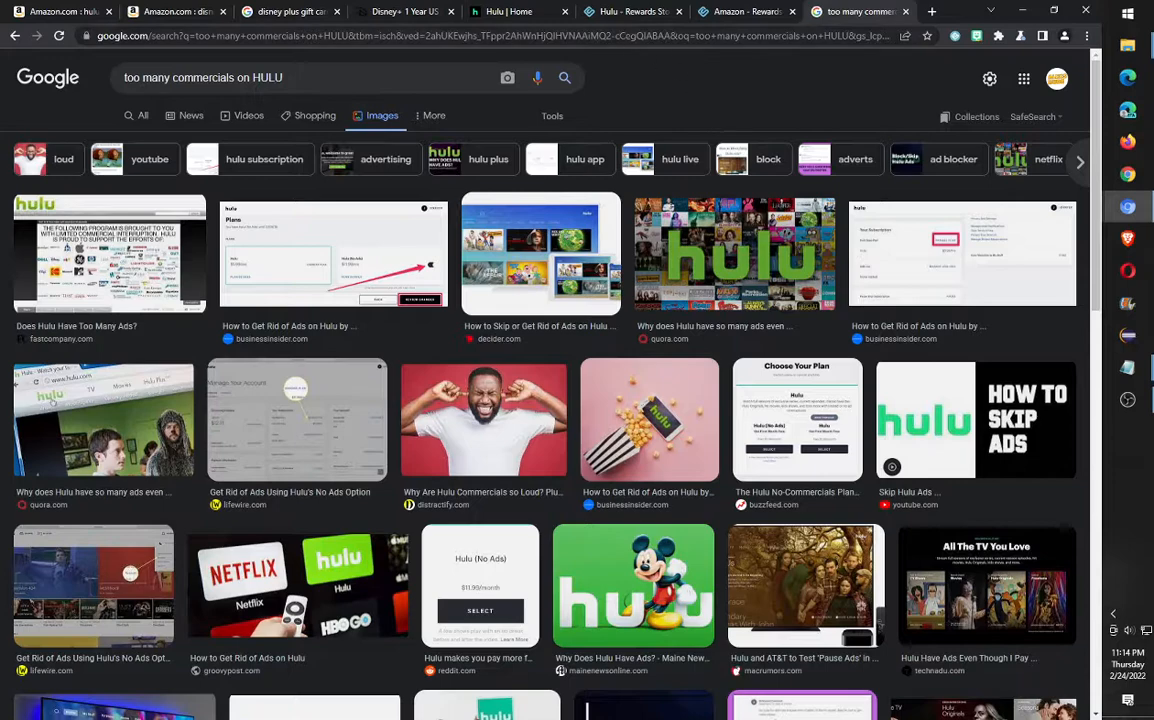
Switch to the Swagbucks Amazon gift card results, from $1 for 110 SB to $500 for 50,000 SB
click(630, 11)
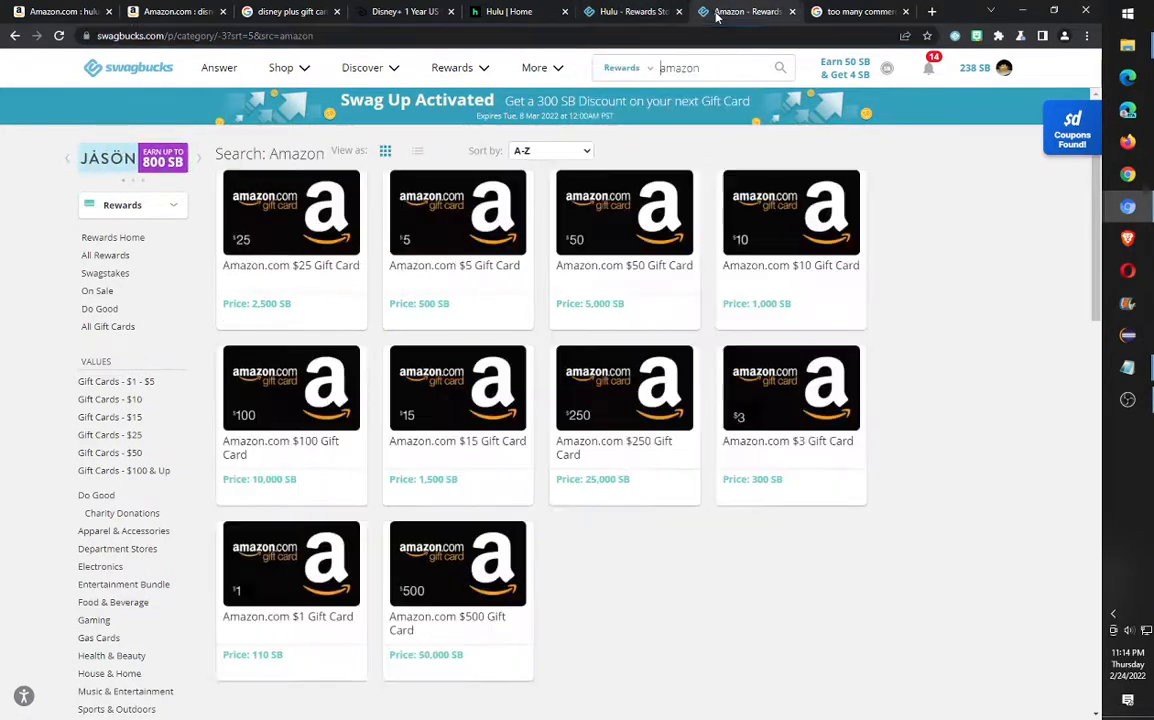
mouse_move(630, 11)
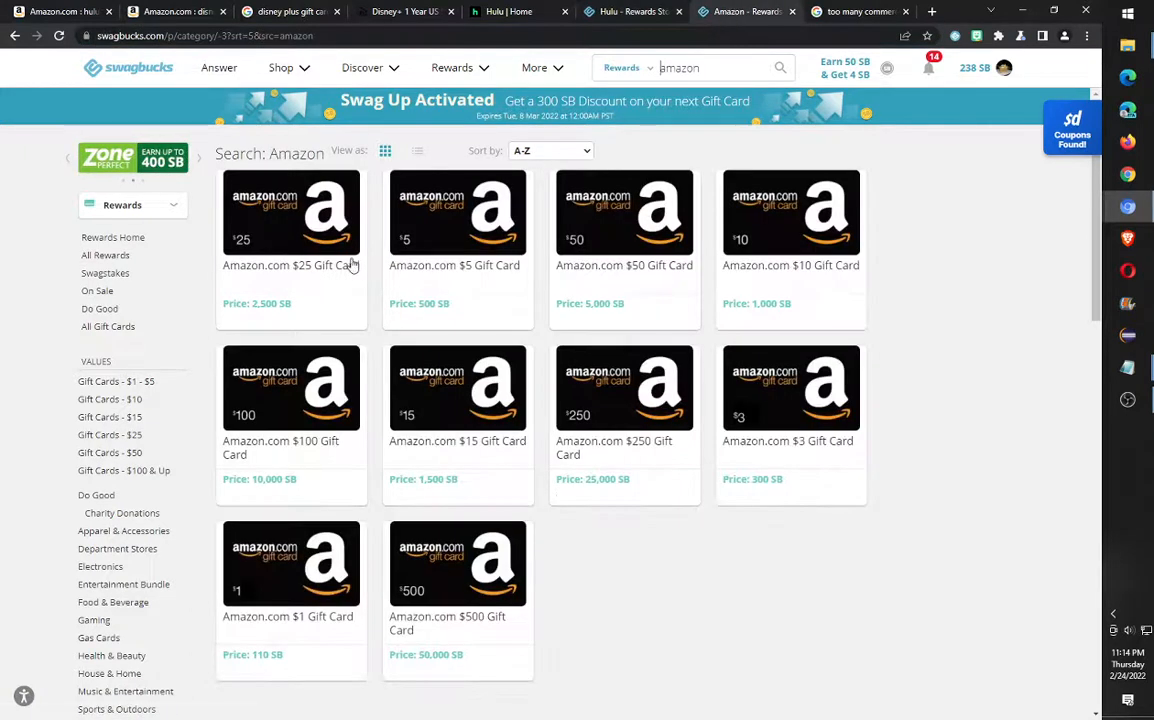
mouse_move(391, 264)
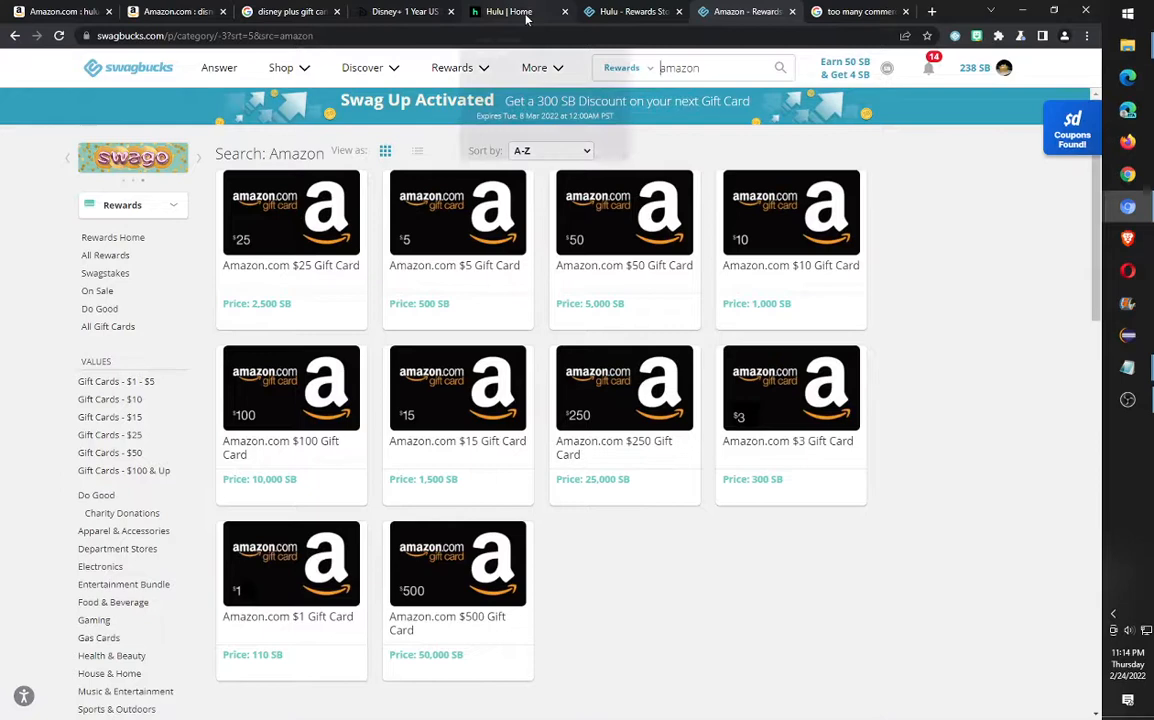
Glance at the Hulu home tab, then settle on the $79.99 Disney+ 1 Year US Subscription Card page
click(519, 11)
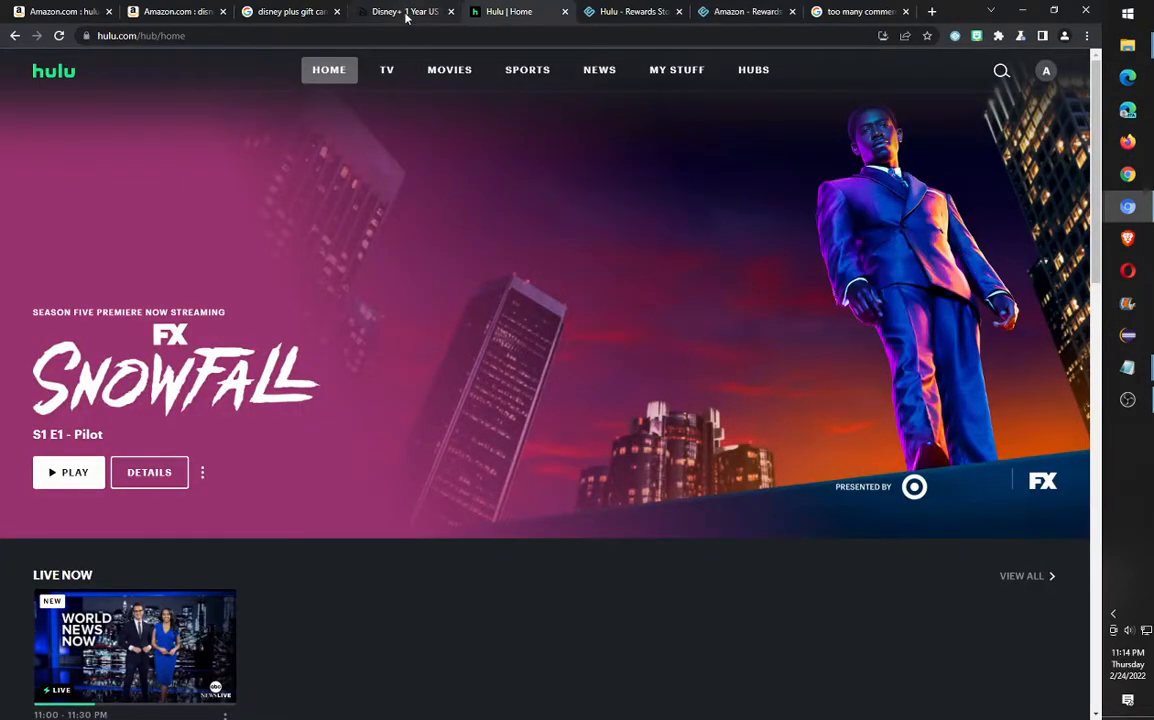
click(405, 11)
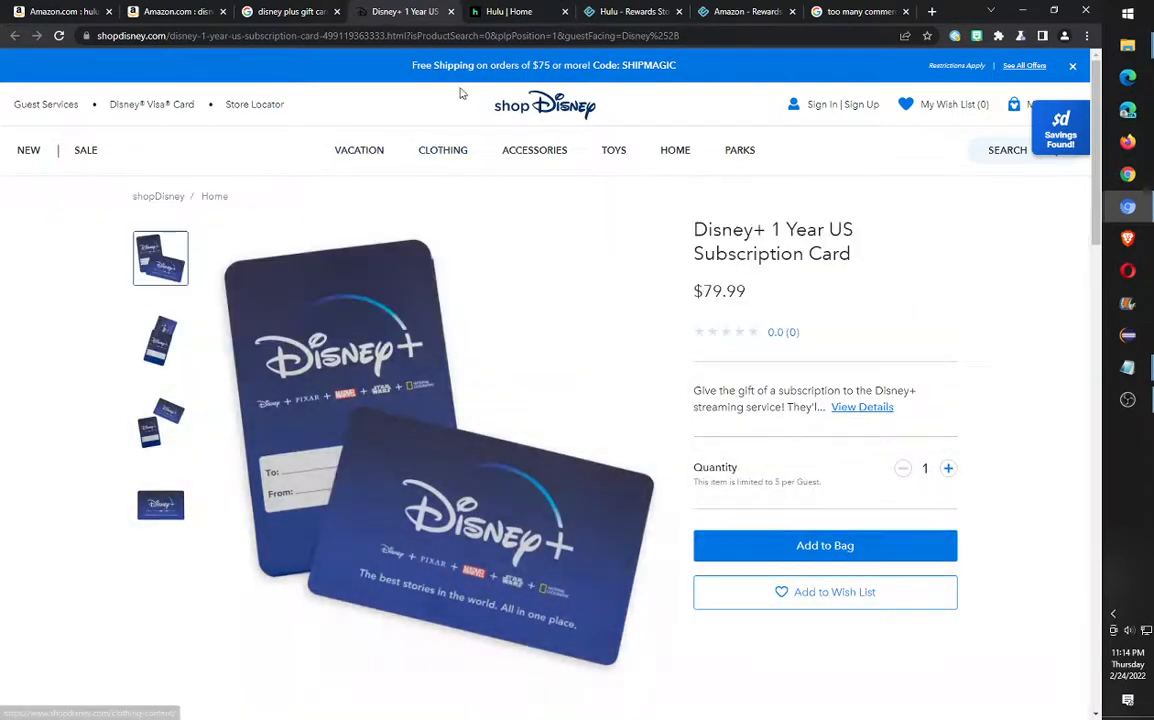
mouse_move(534, 373)
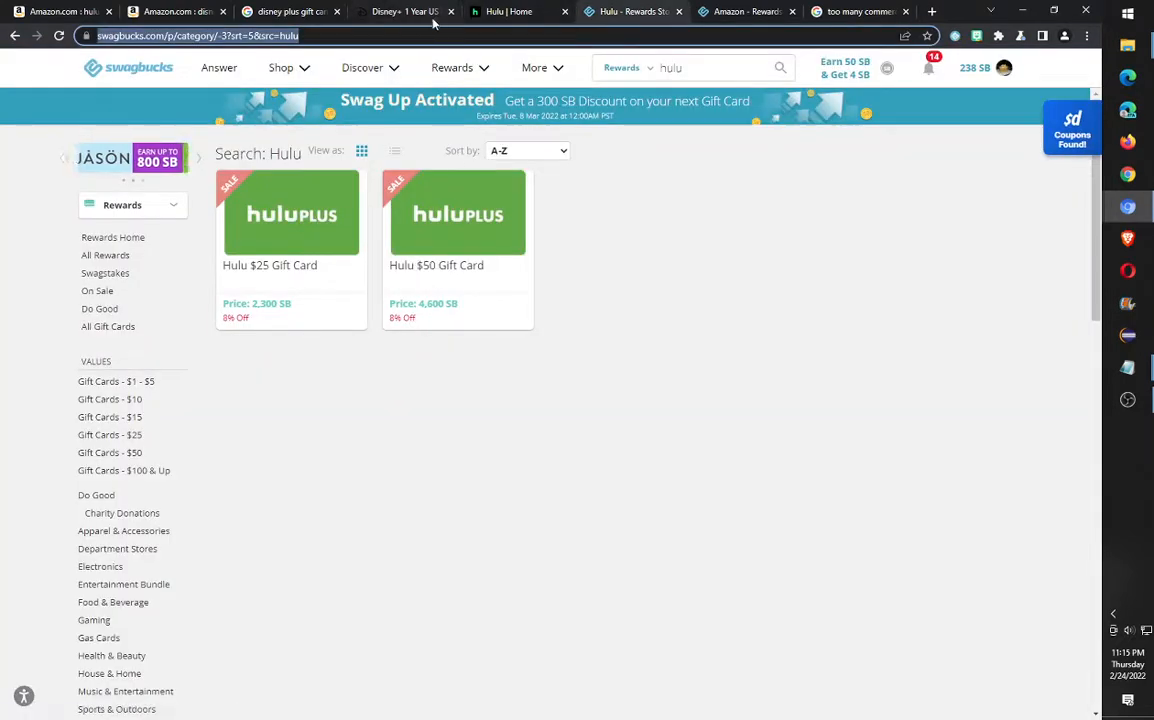
click(405, 11)
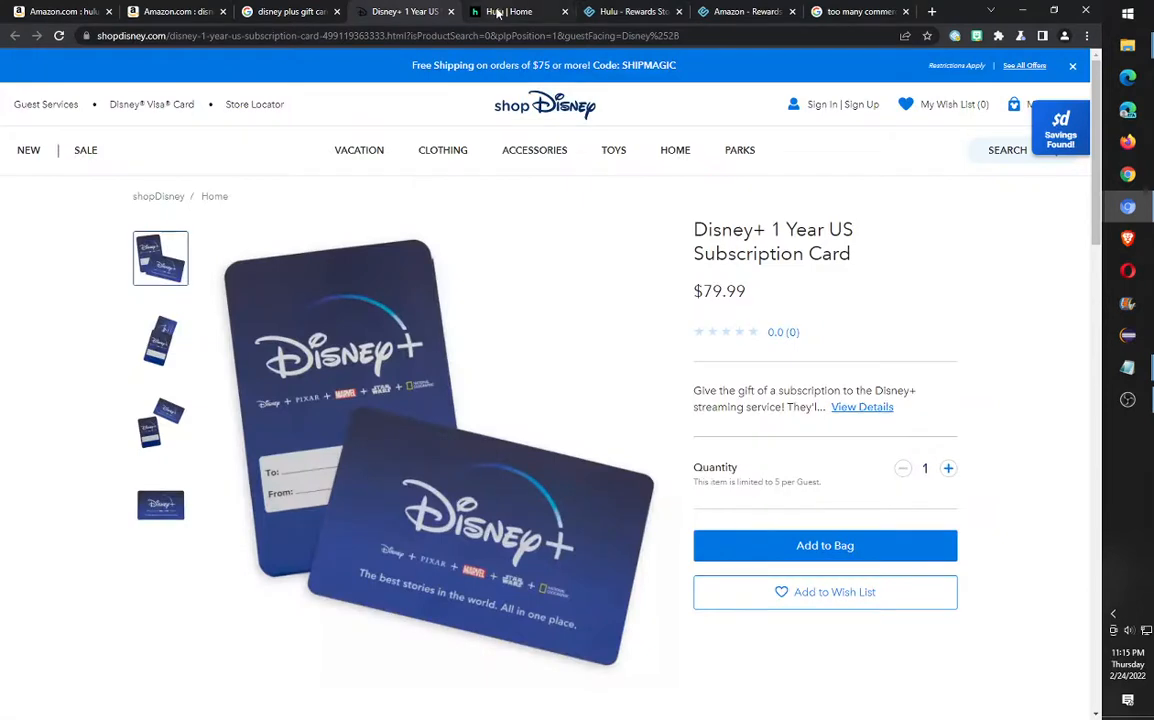
mouse_move(392, 340)
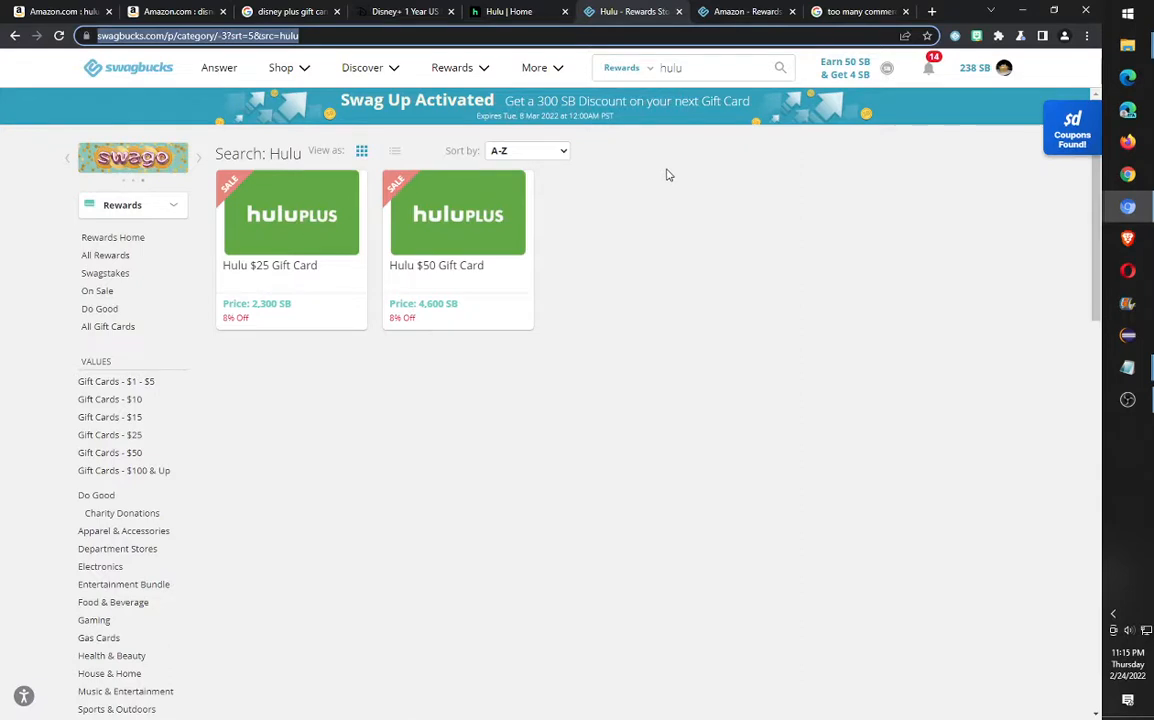
click(405, 11)
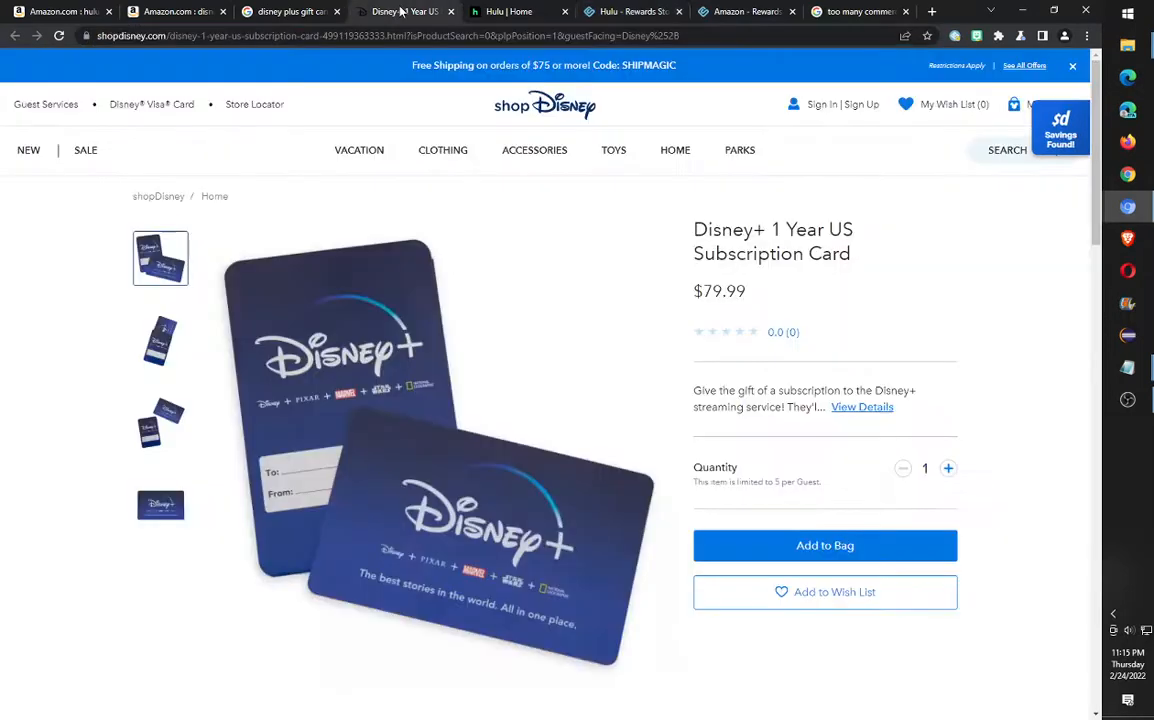
mouse_move(478, 245)
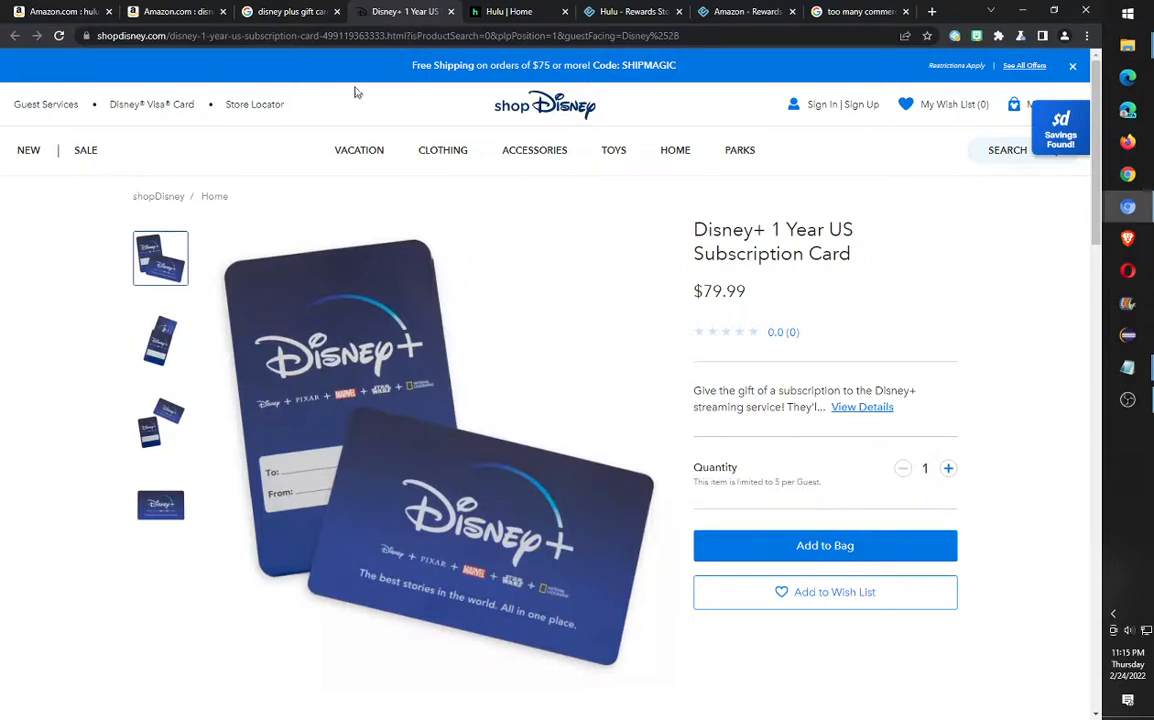
mouse_move(548, 30)
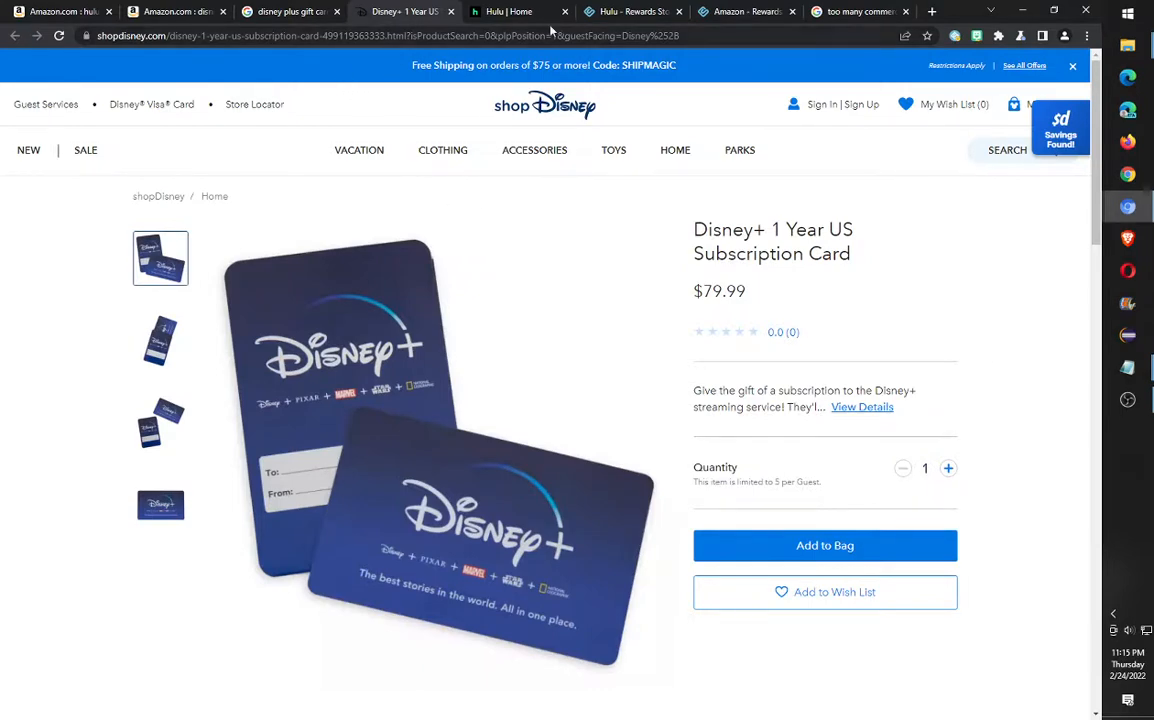
click(745, 11)
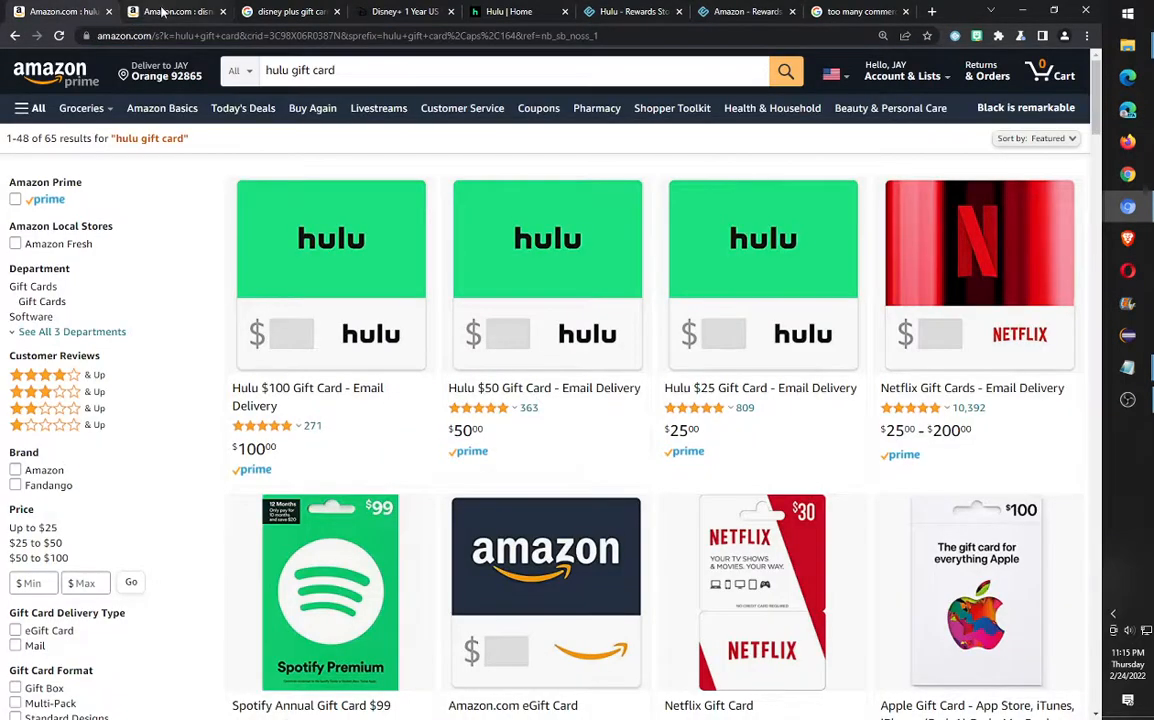
mouse_move(347, 208)
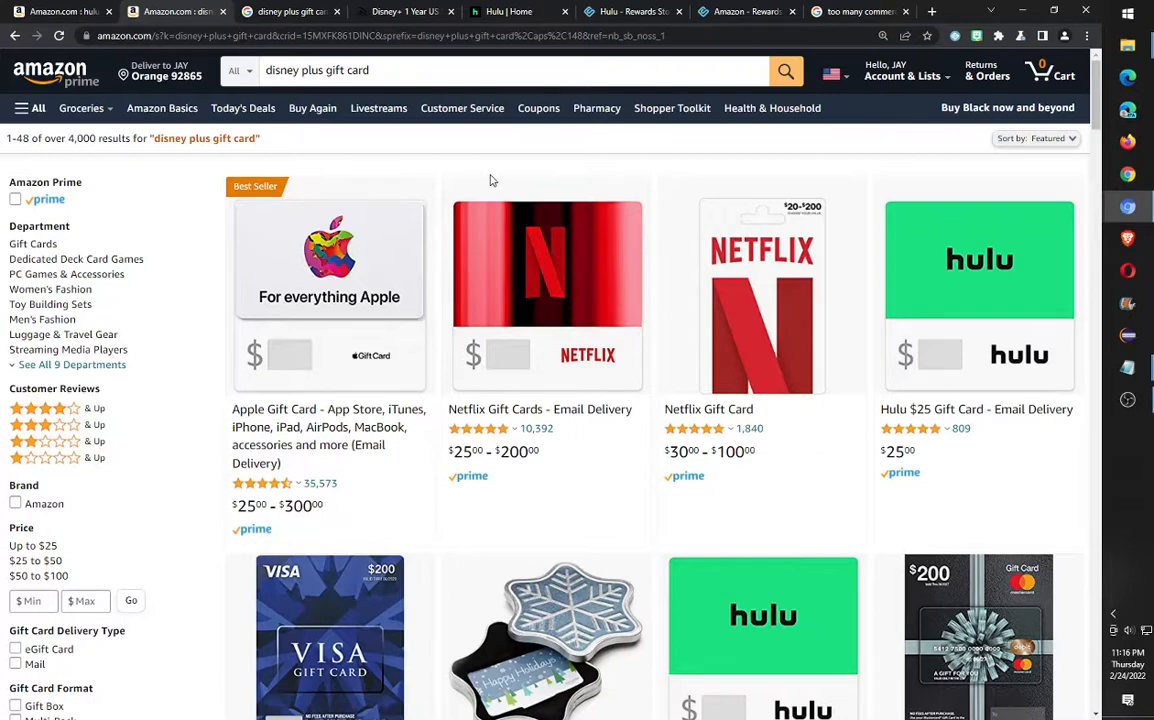
mouse_move(558, 144)
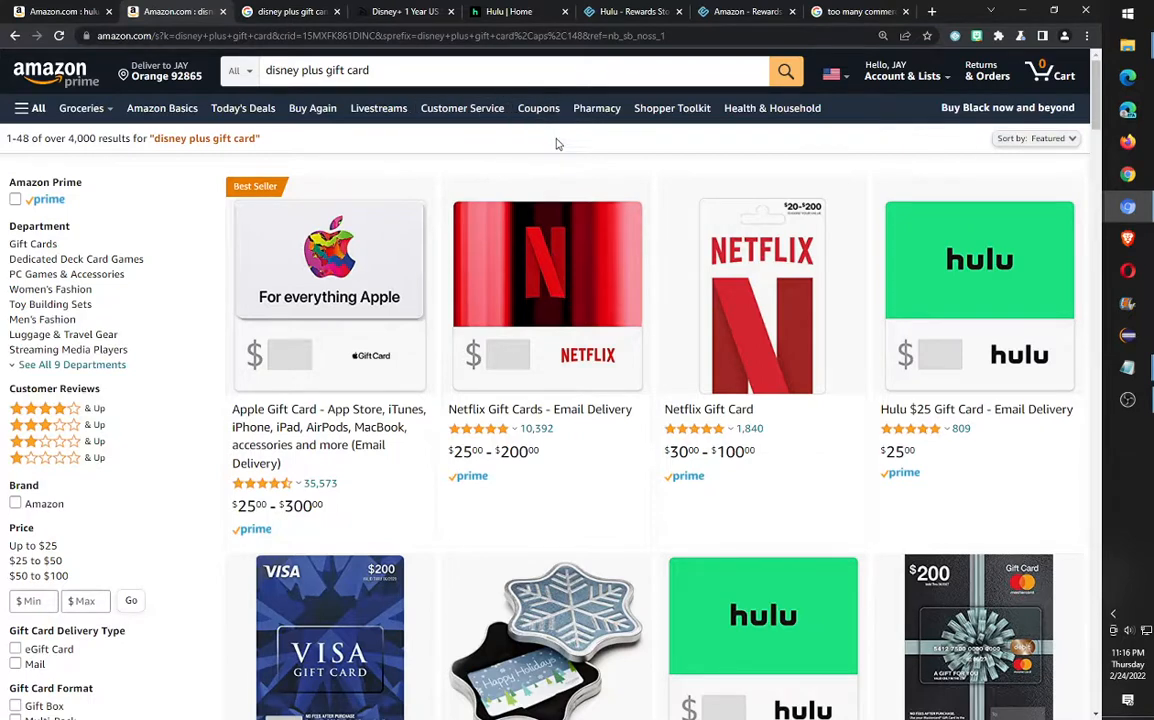
mouse_move(645, 167)
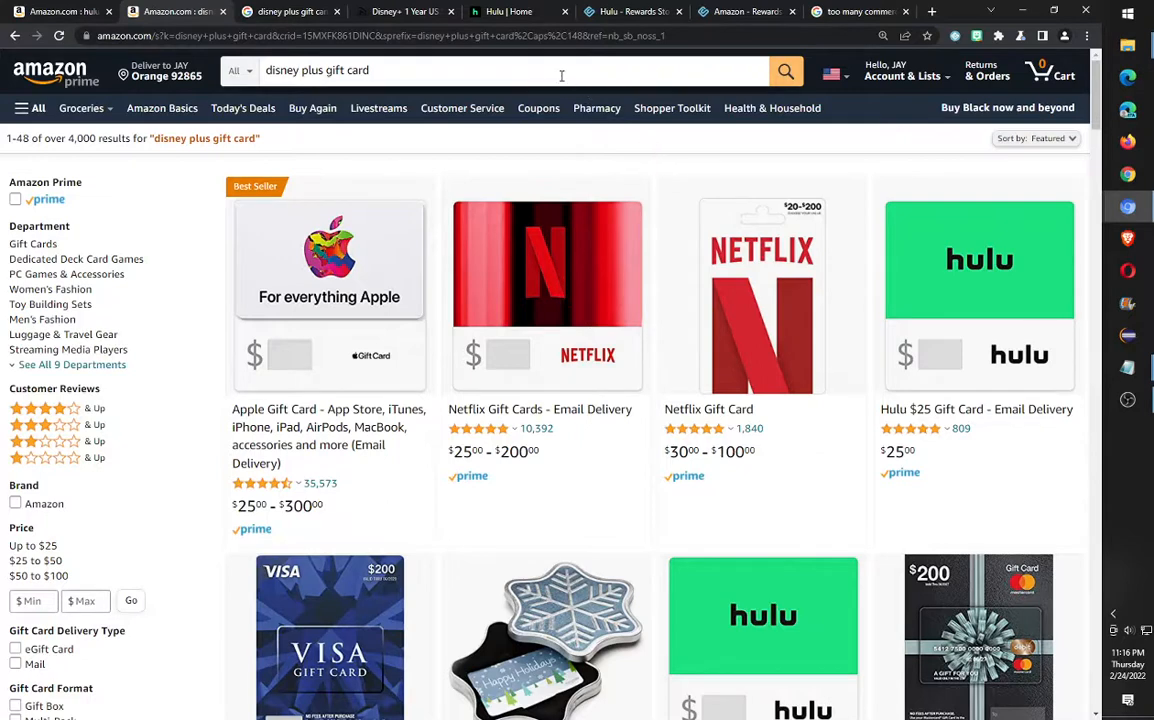
mouse_move(520, 11)
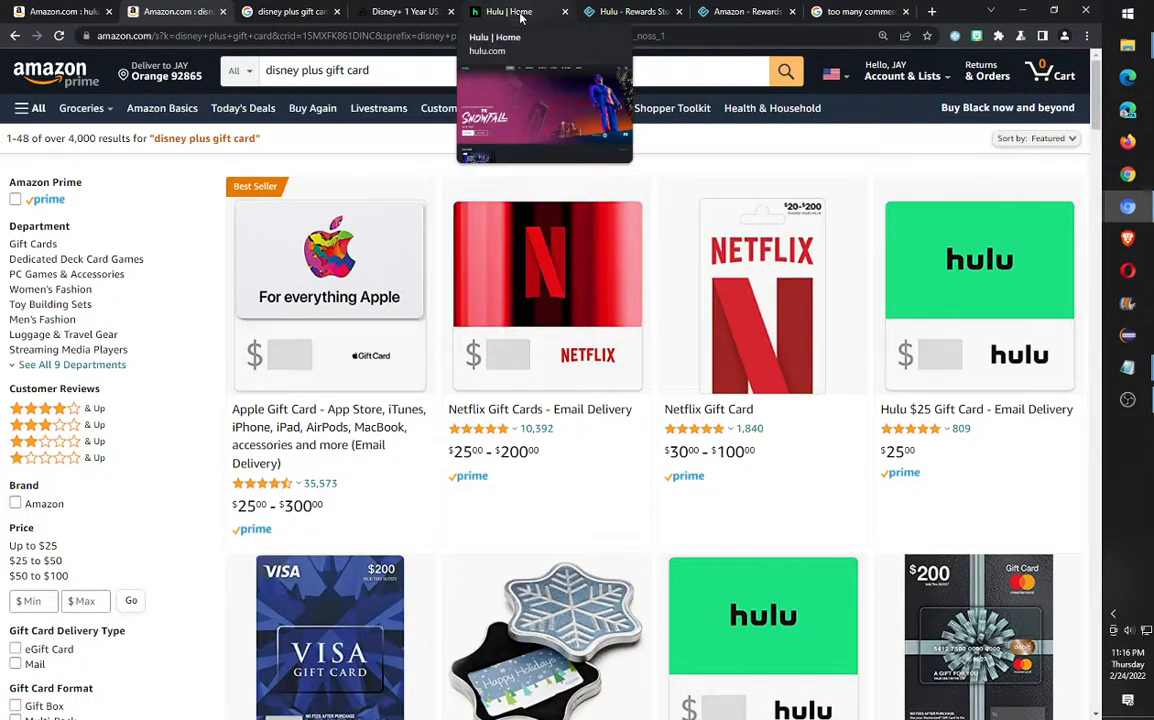
Revisit Hulu home, Swagbucks Hulu rewards and Amazon's Hulu gift cards, ending on 'too many commercials' images
click(520, 11)
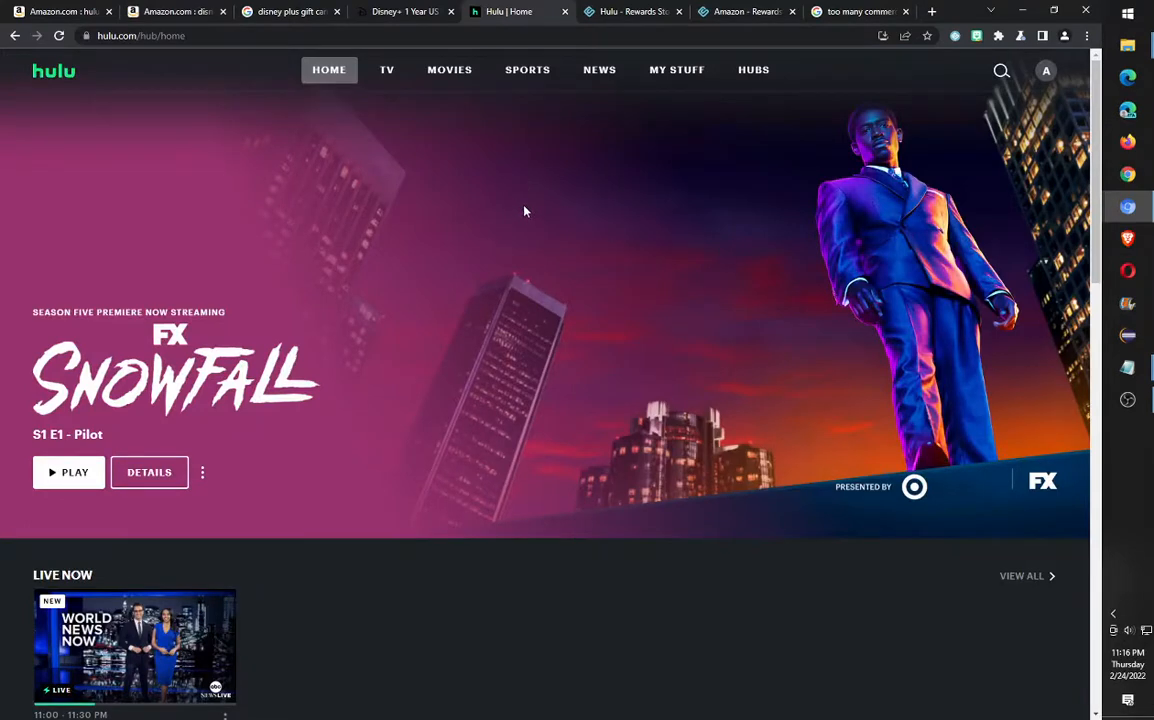
click(630, 11)
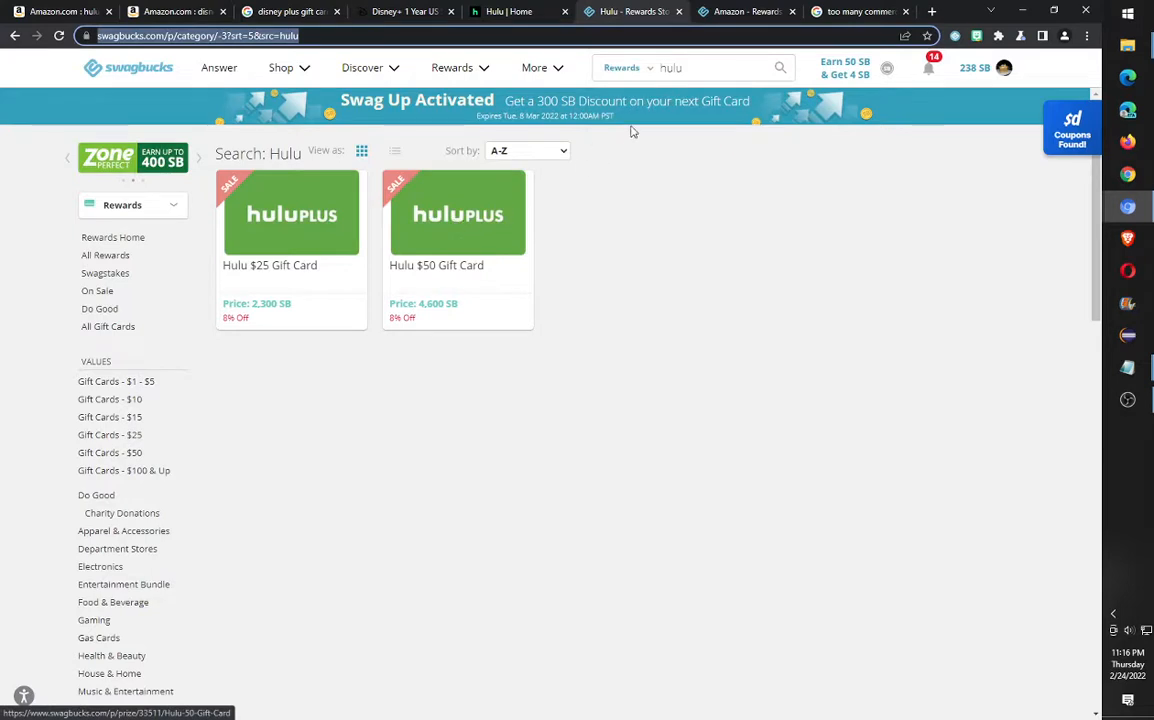
mouse_move(342, 226)
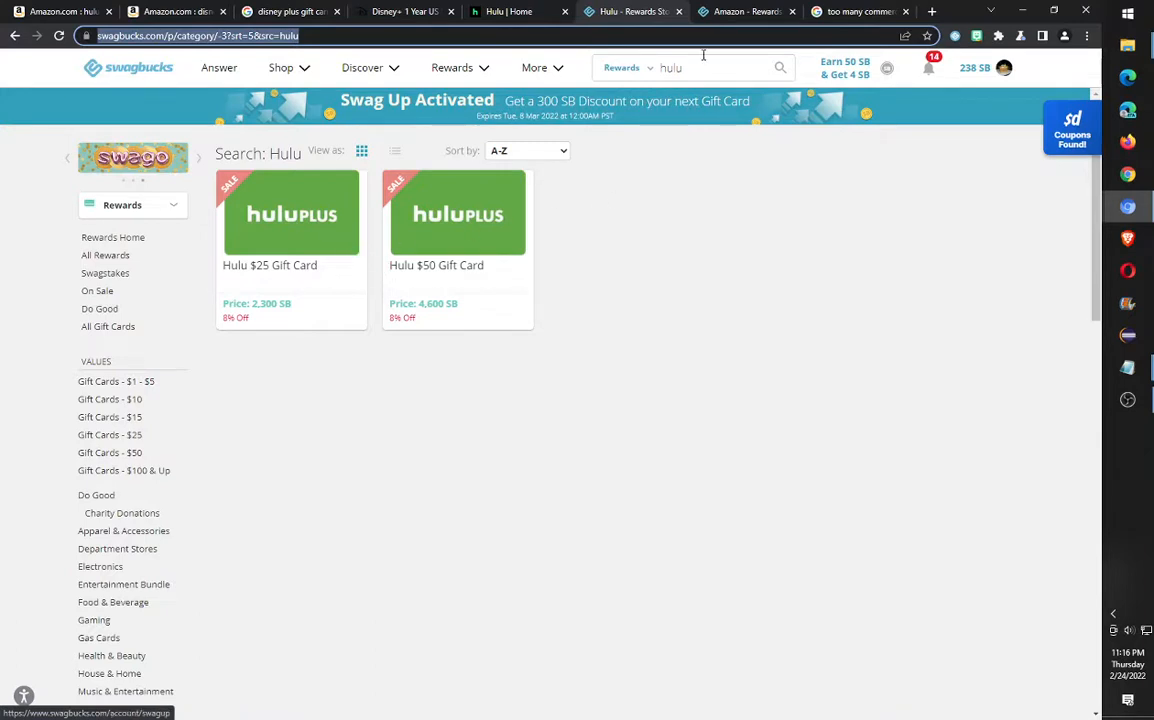
text(amazon)
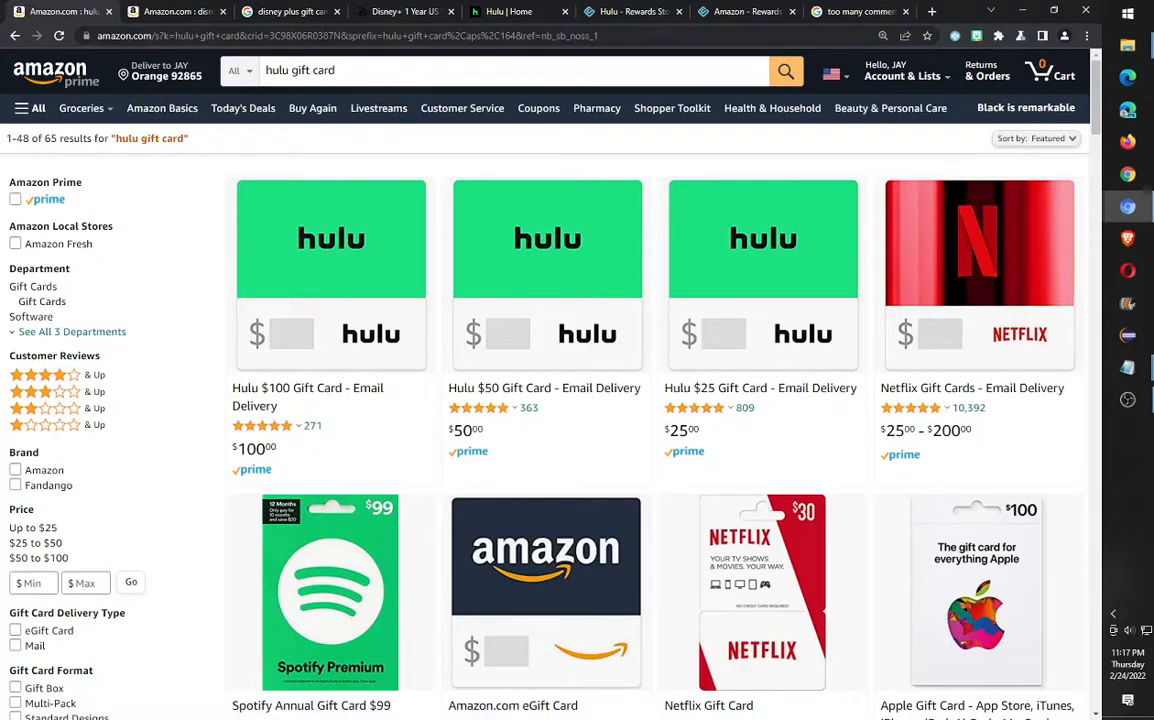
mouse_move(405, 11)
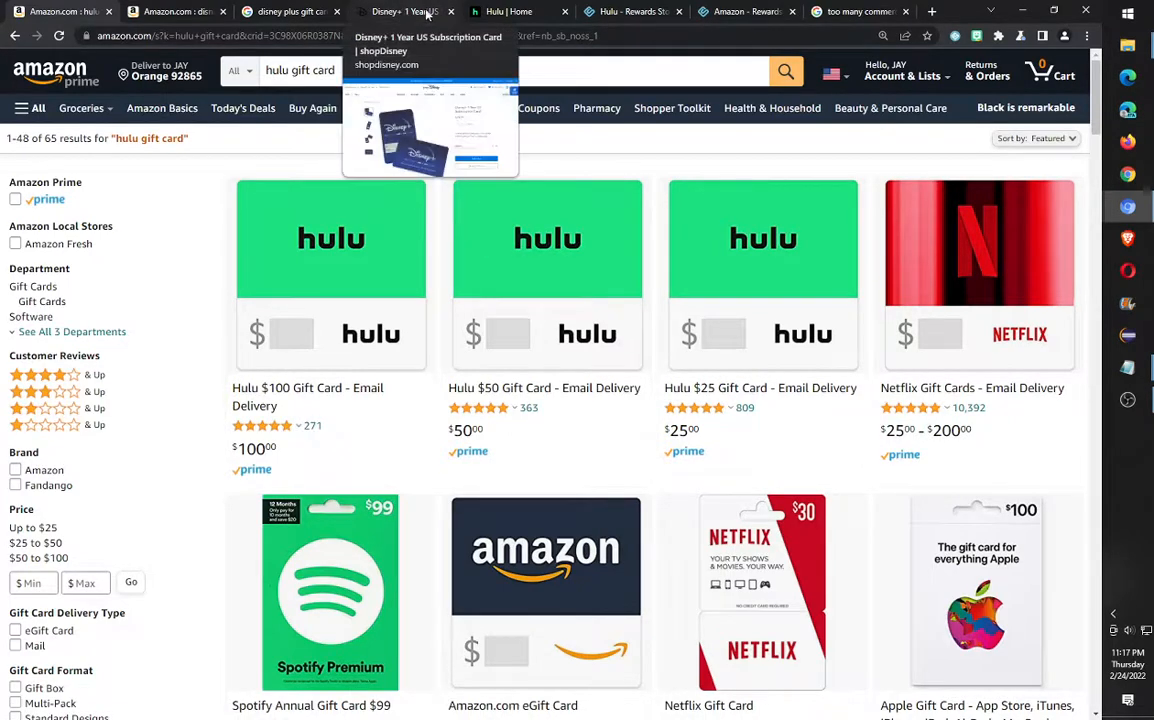
click(510, 11)
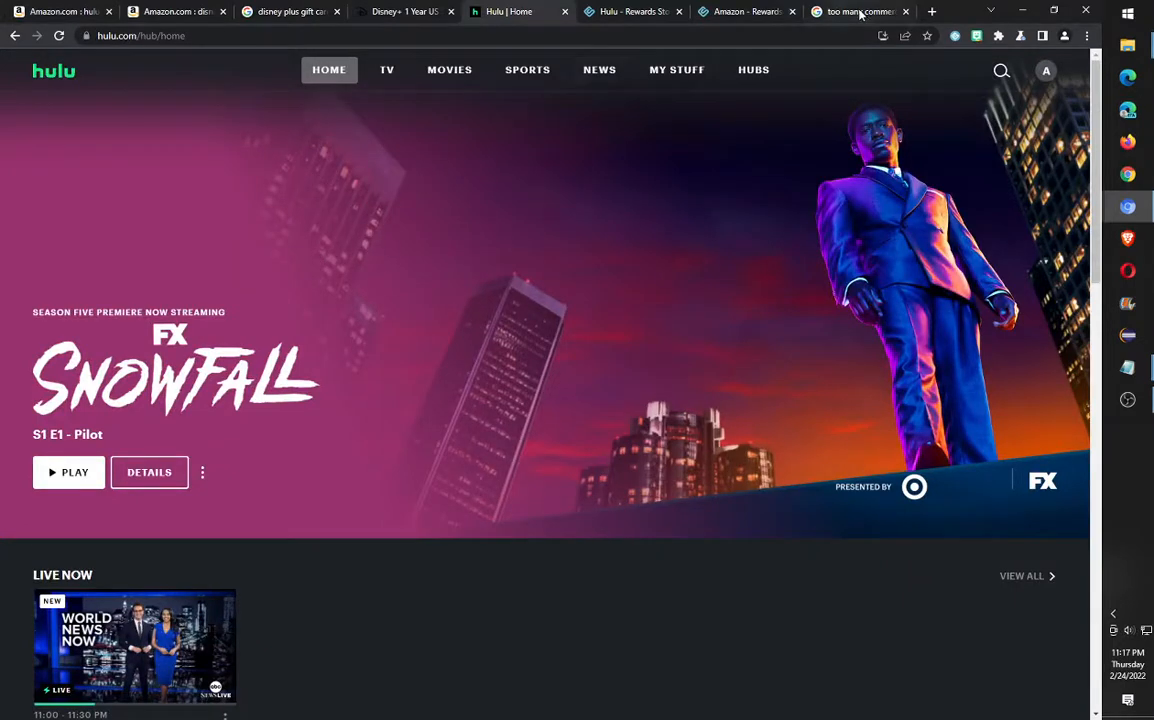
click(860, 11)
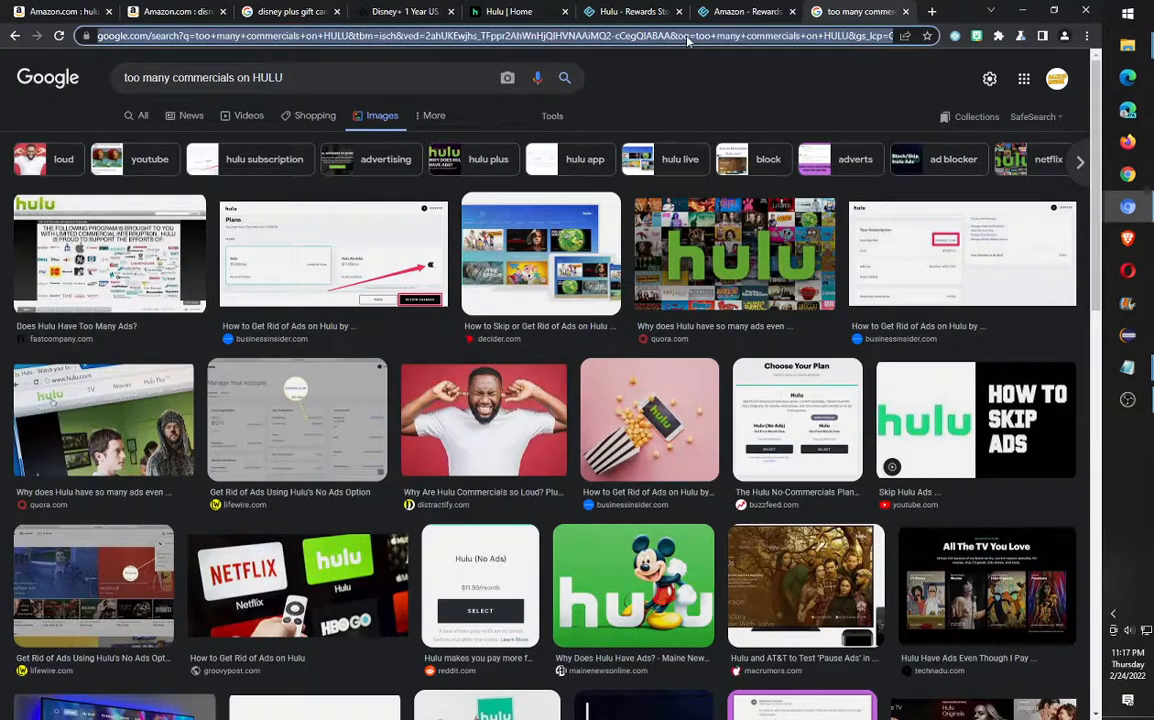
Search Google for 'hulu disney plus bundle', select the $13.99/month price, then view Swagbucks Amazon rewards
text(hlu)
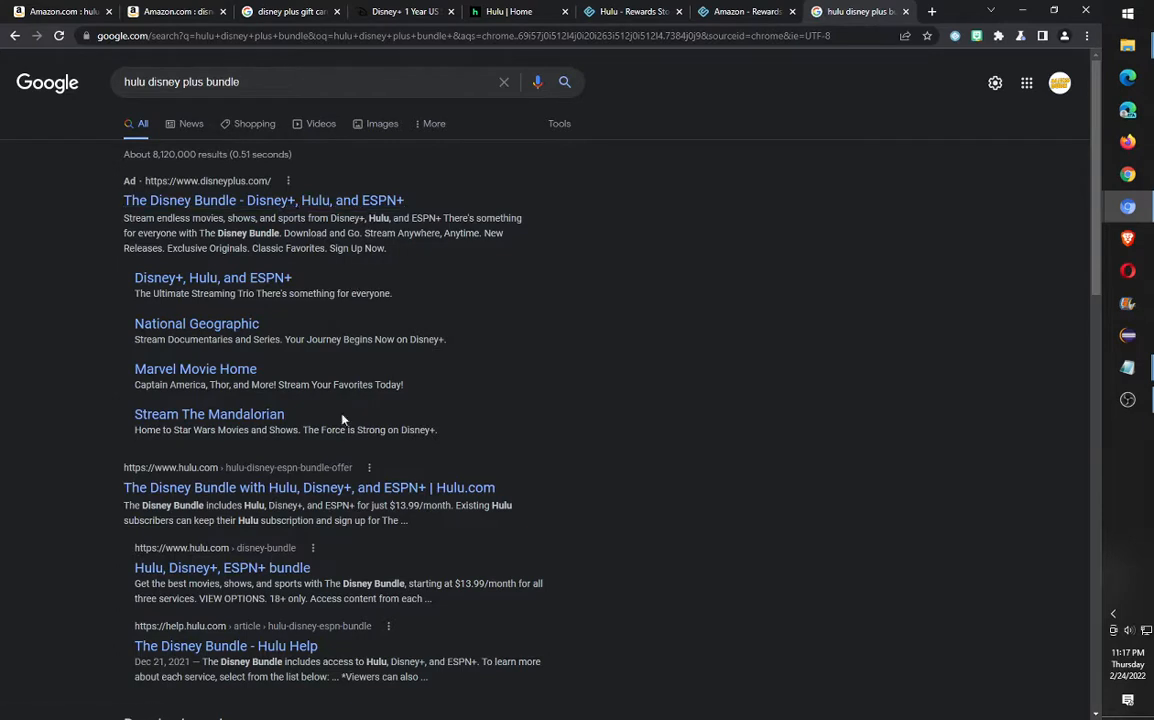
mouse_move(401, 517)
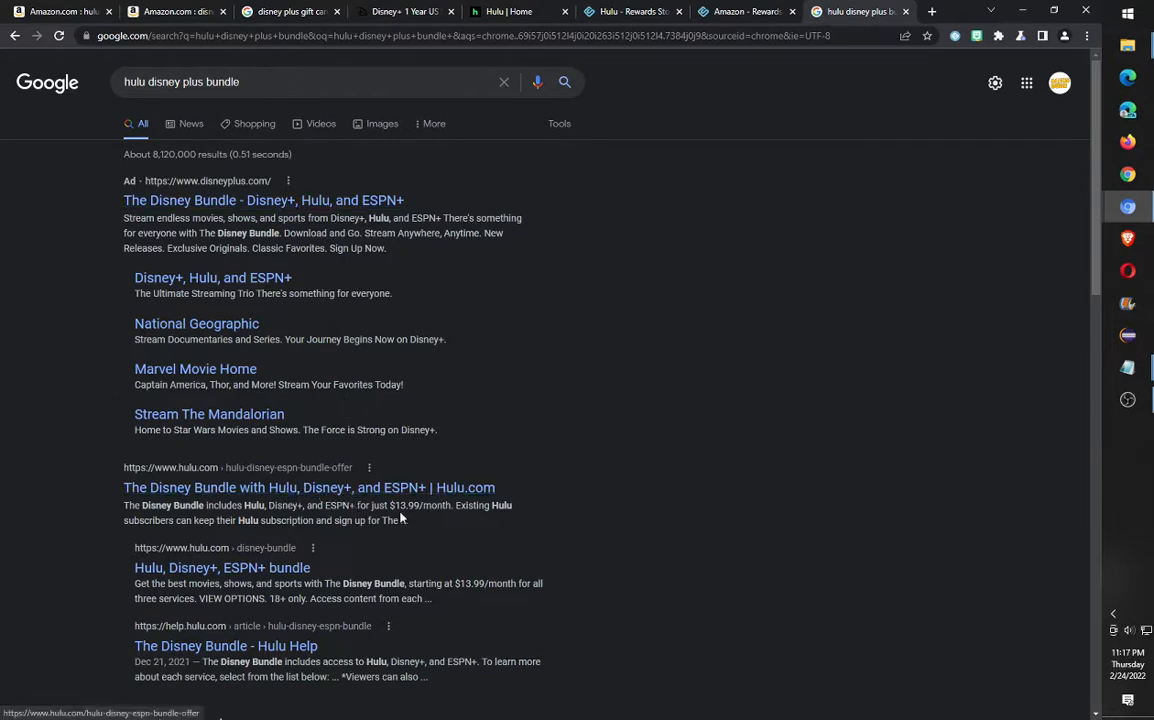
double_click(420, 505)
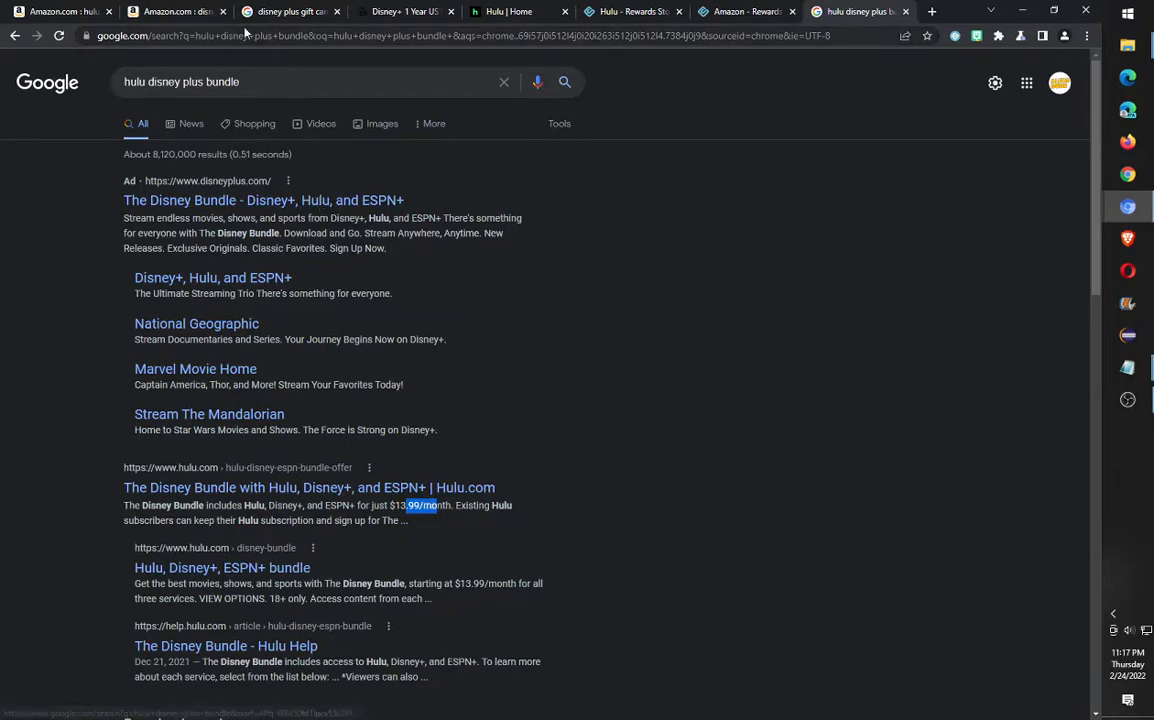
click(170, 11)
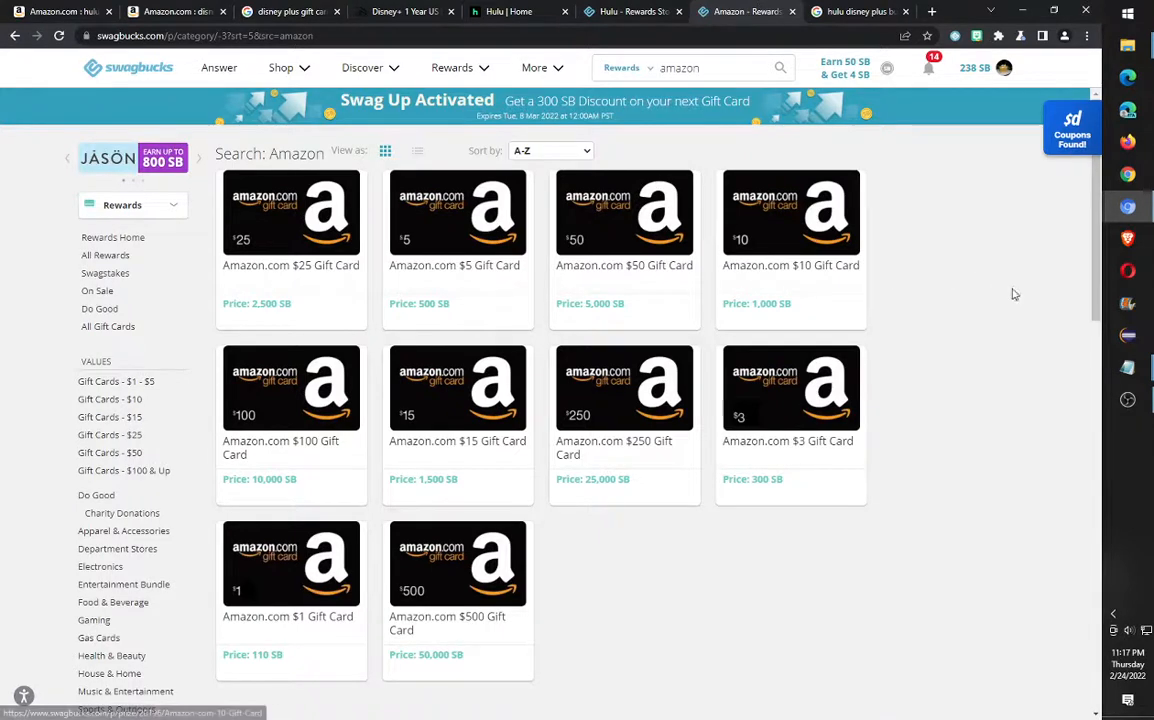
mouse_move(897, 391)
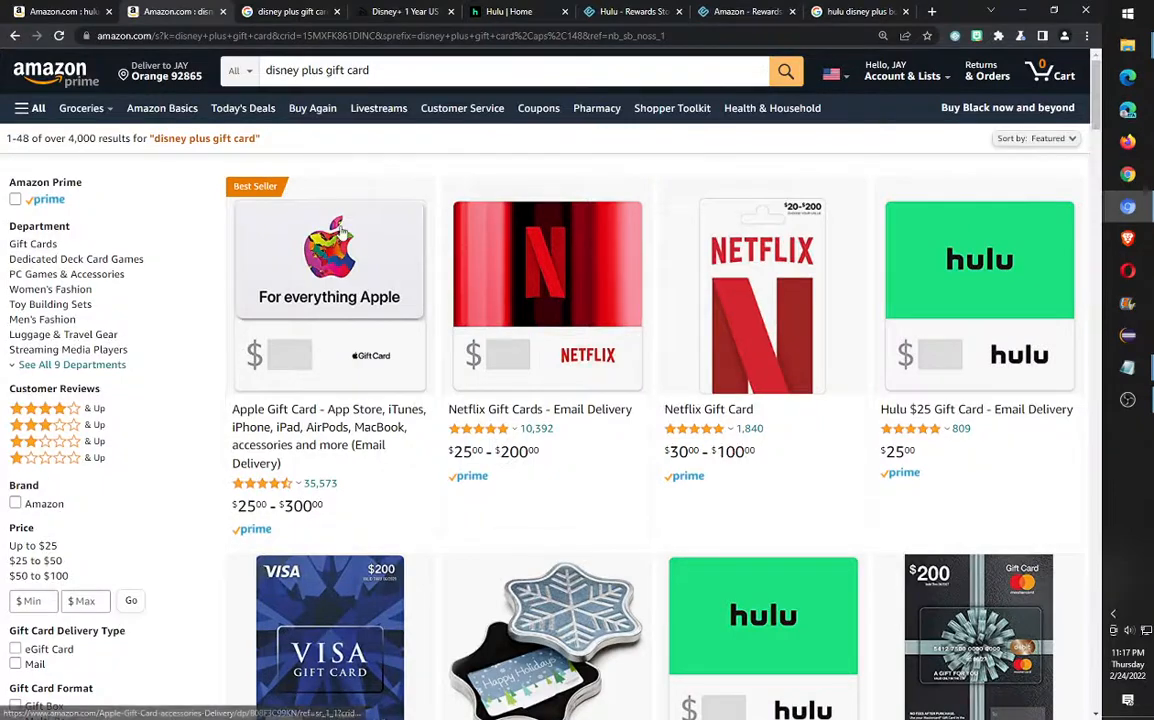
Return to Amazon's 'disney plus gift card' results, which list the Hulu $25 Gift Card
click(405, 11)
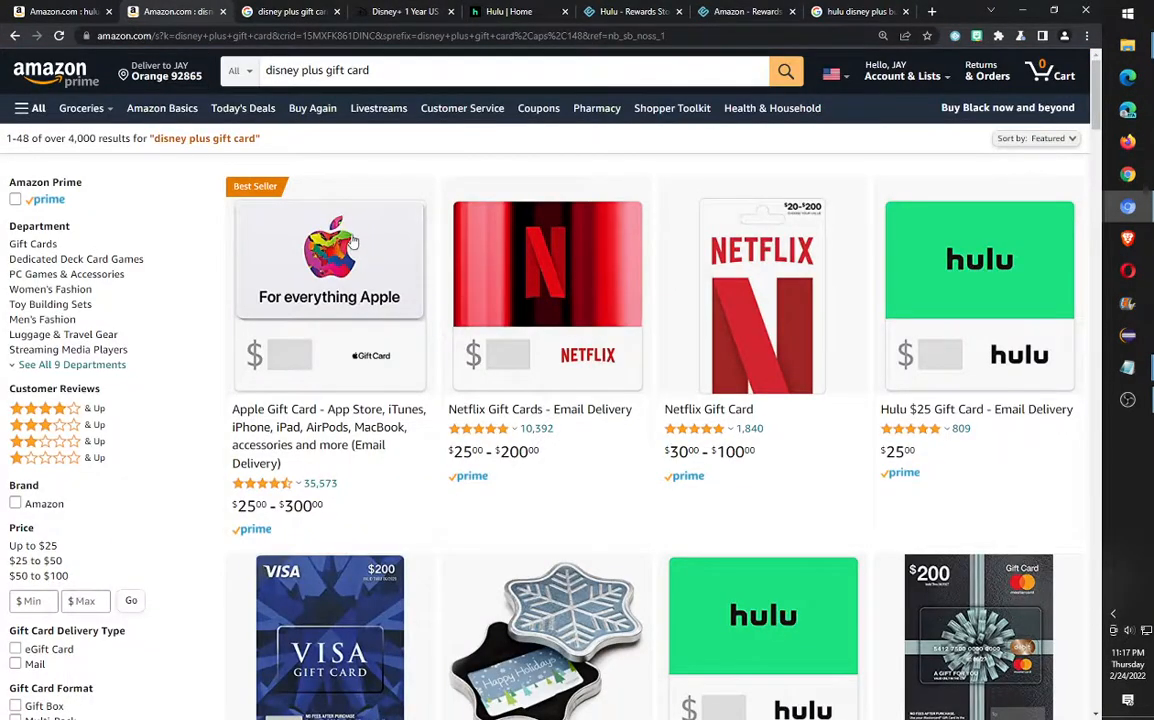
mouse_move(1000, 409)
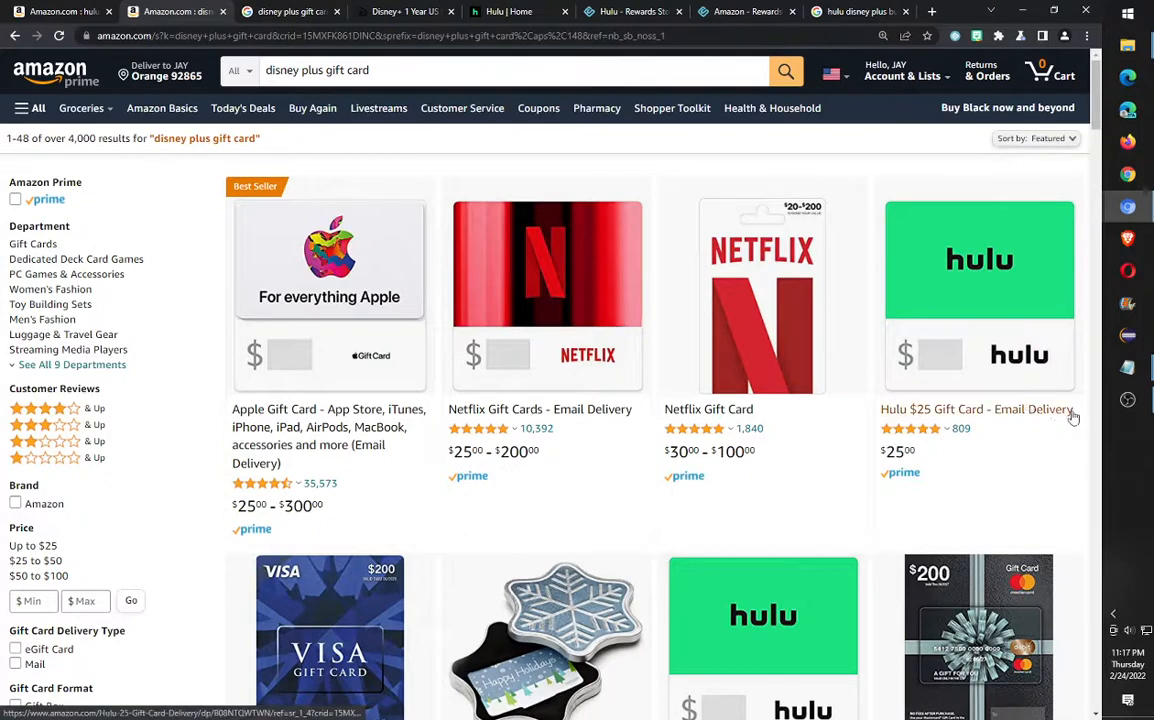